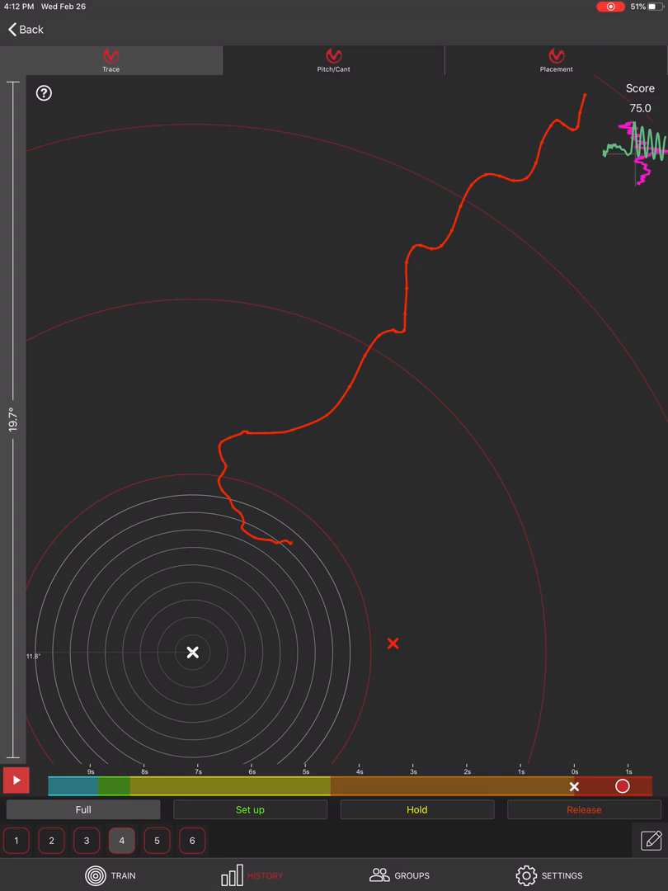
View the full aiming traces of shot 5 and then shot 4 for the newer shooter
left_click(156, 840)
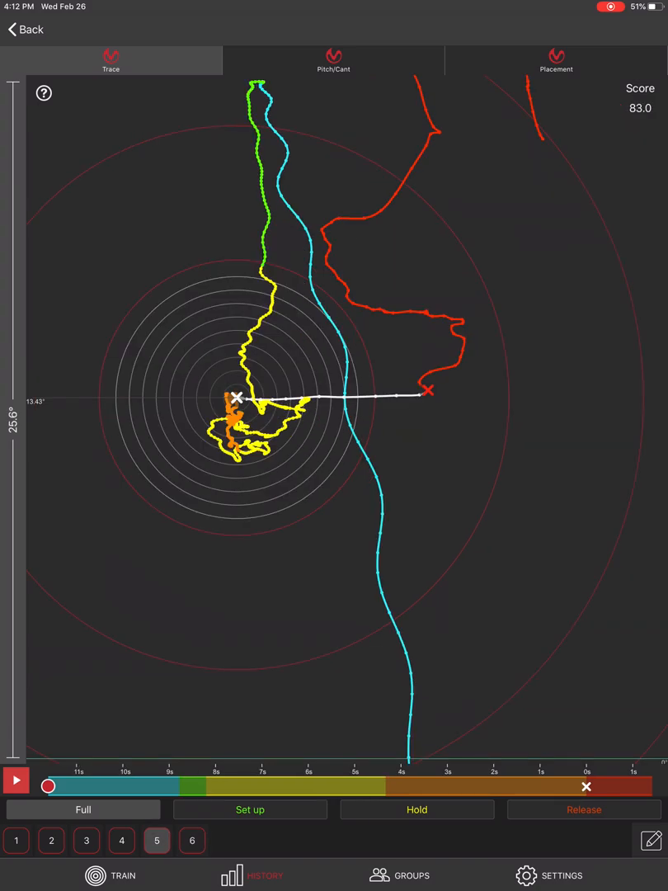
left_click(122, 840)
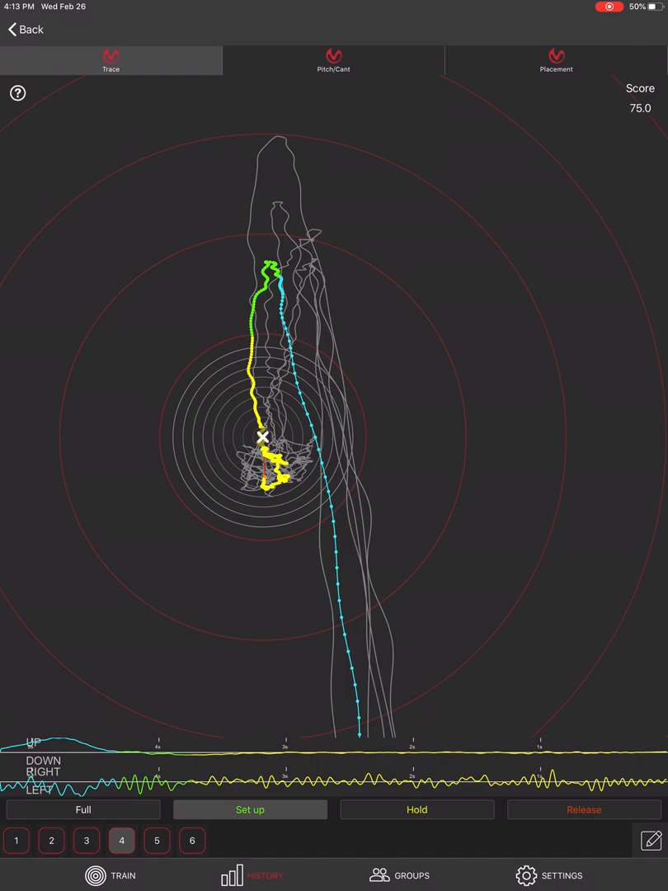
Compare set-up, hold and release traces across shots 2, 4 and 6
left_click(51, 842)
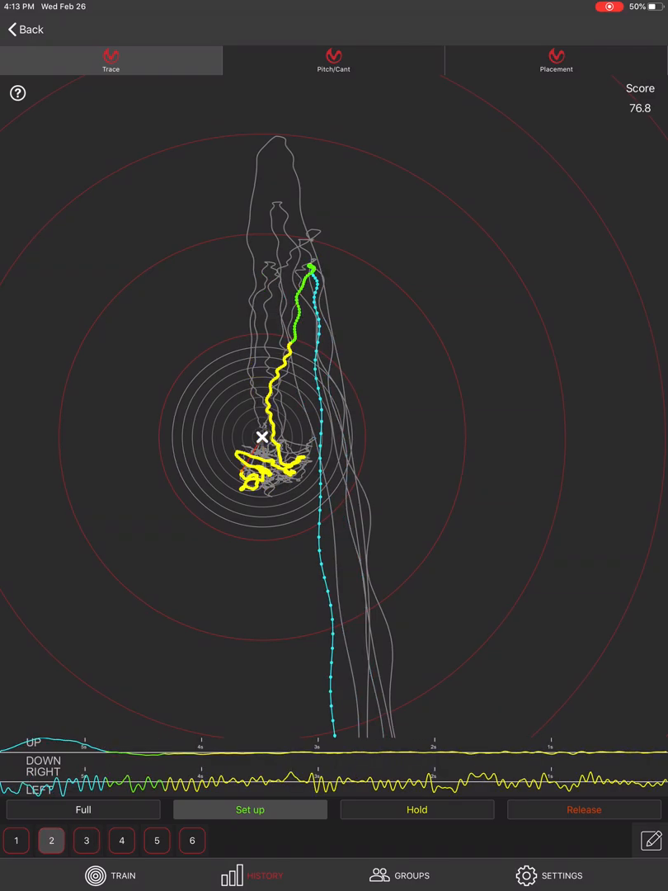
left_click(415, 808)
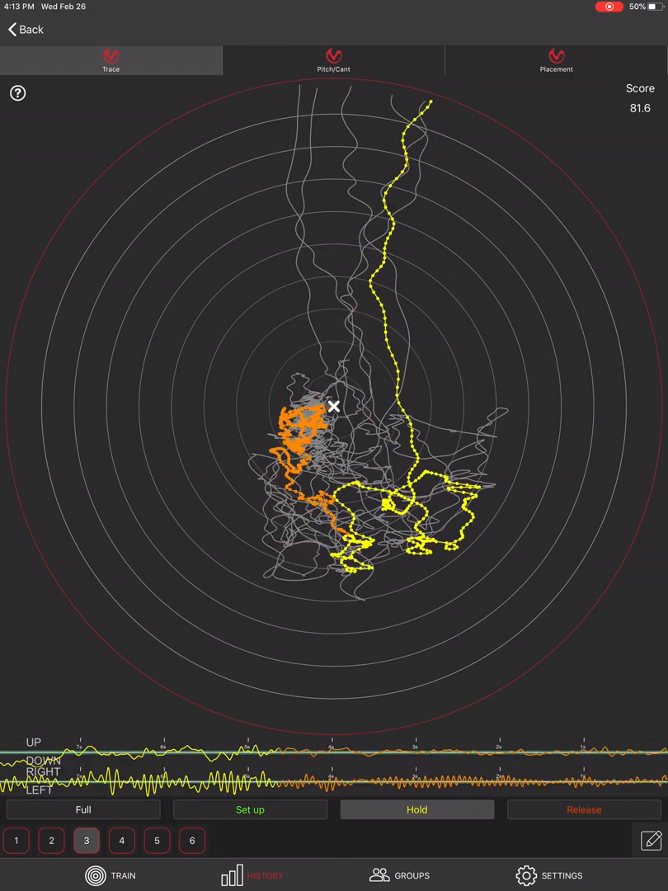
left_click(122, 842)
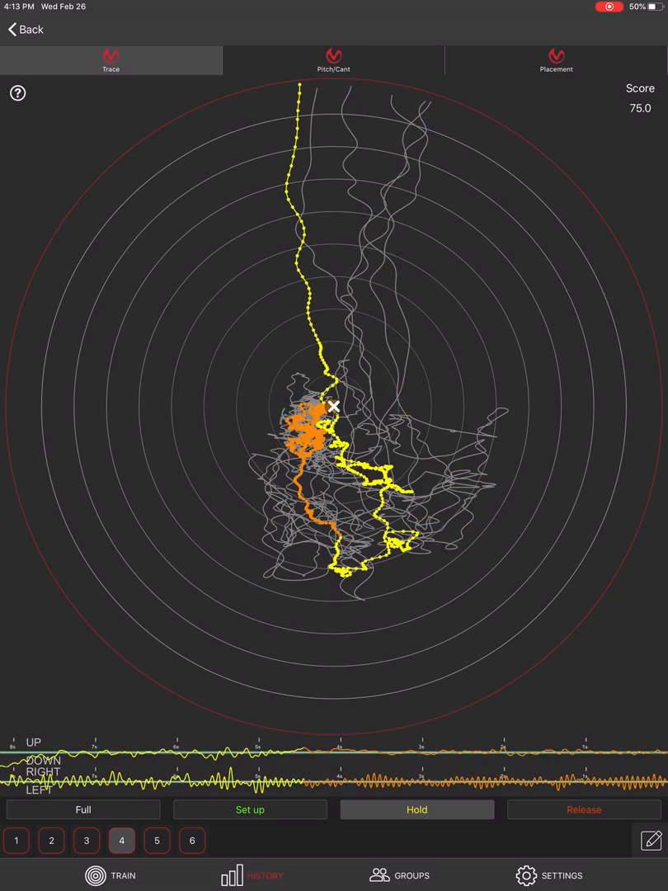
left_click(191, 841)
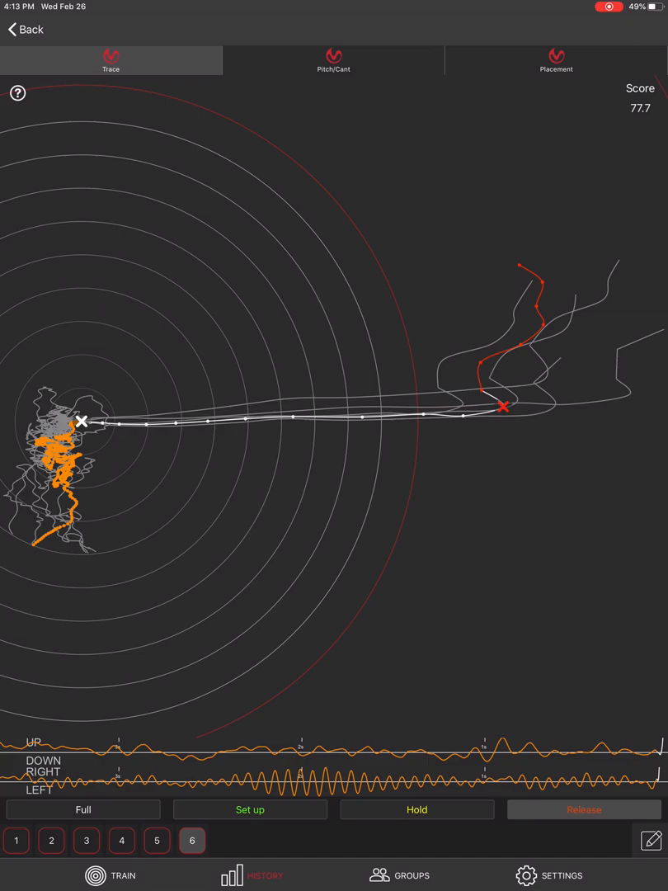
Show the pitch and cant readings for all six shots
left_click(333, 59)
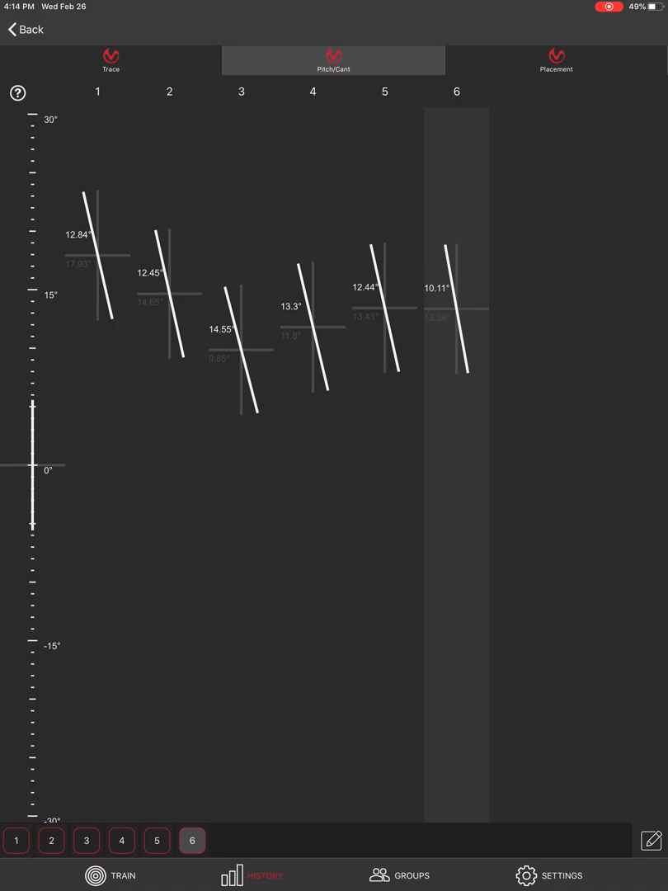
Check the target placement of shots 6 and 5, then return to shot 4's full trace
left_click(556, 60)
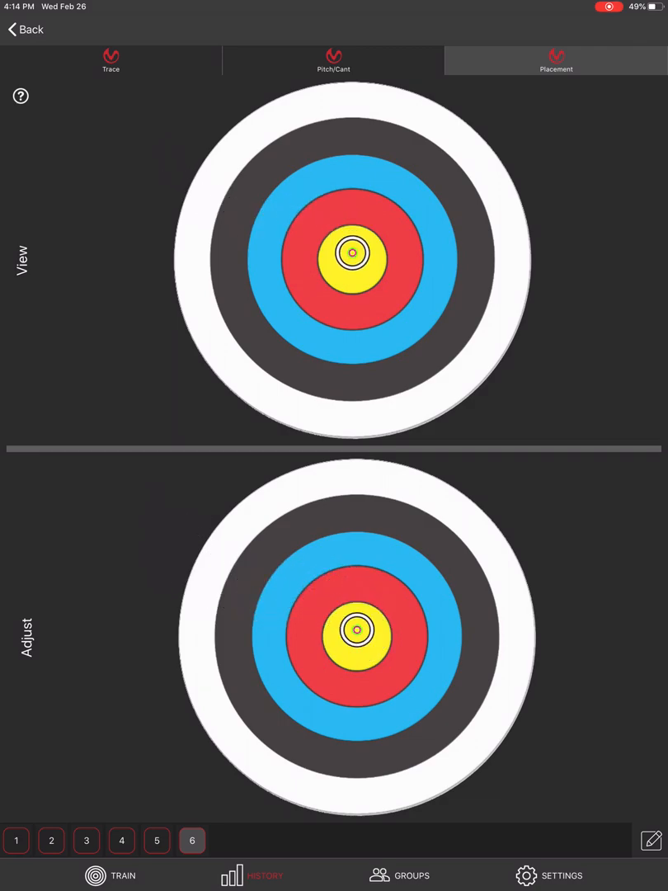
left_click(156, 842)
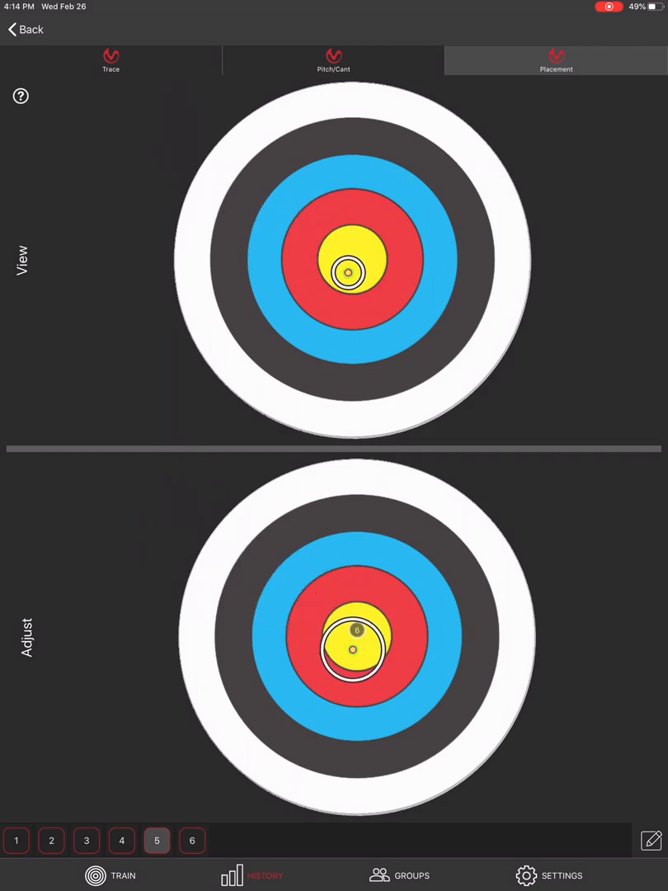
left_click(122, 841)
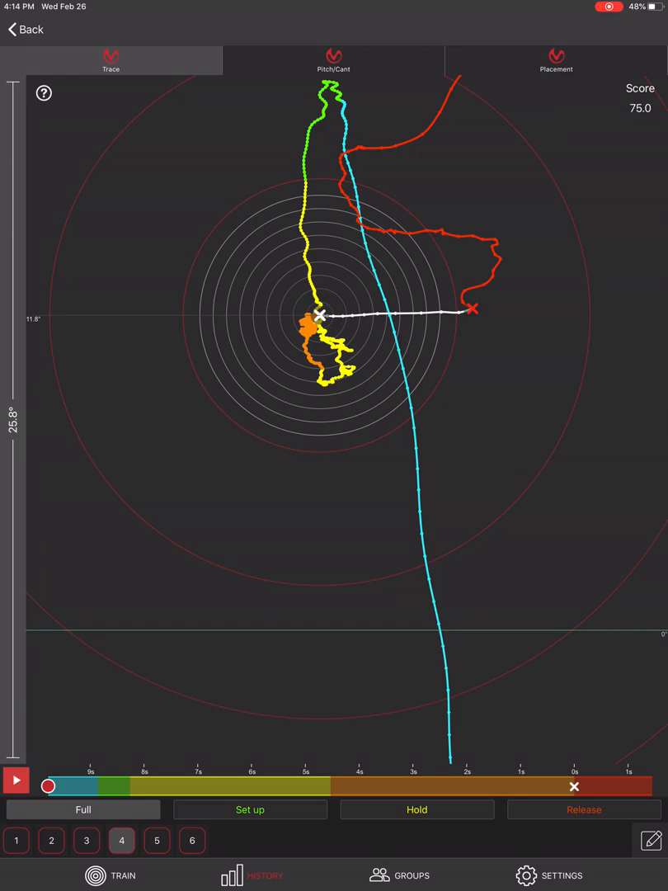
Show the advanced shooter's set-up trace for shot 6 overlaid with the other shots
left_click(191, 842)
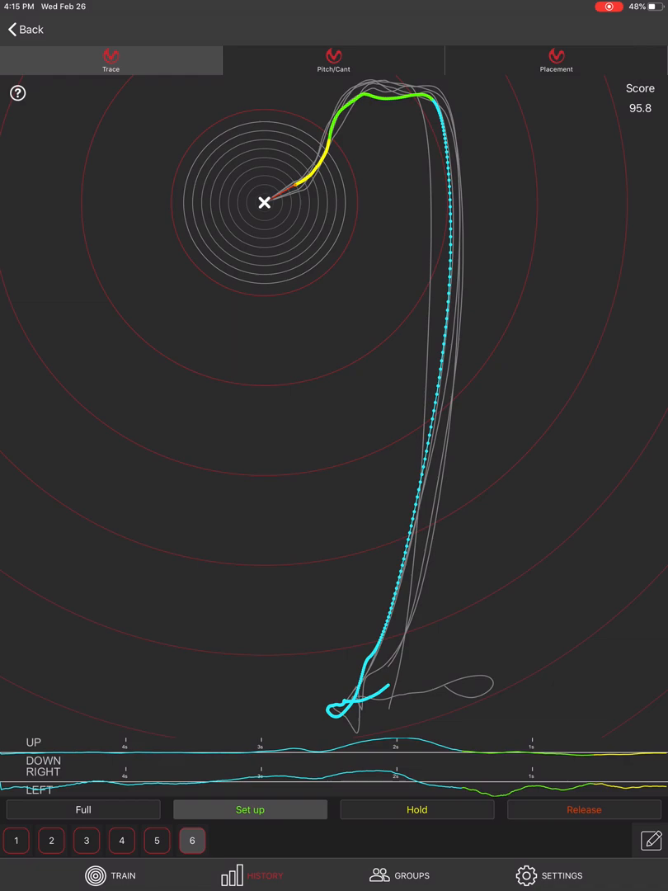
Show shot 6's release trace, then the pitch and cant readings for all six shots
left_click(416, 809)
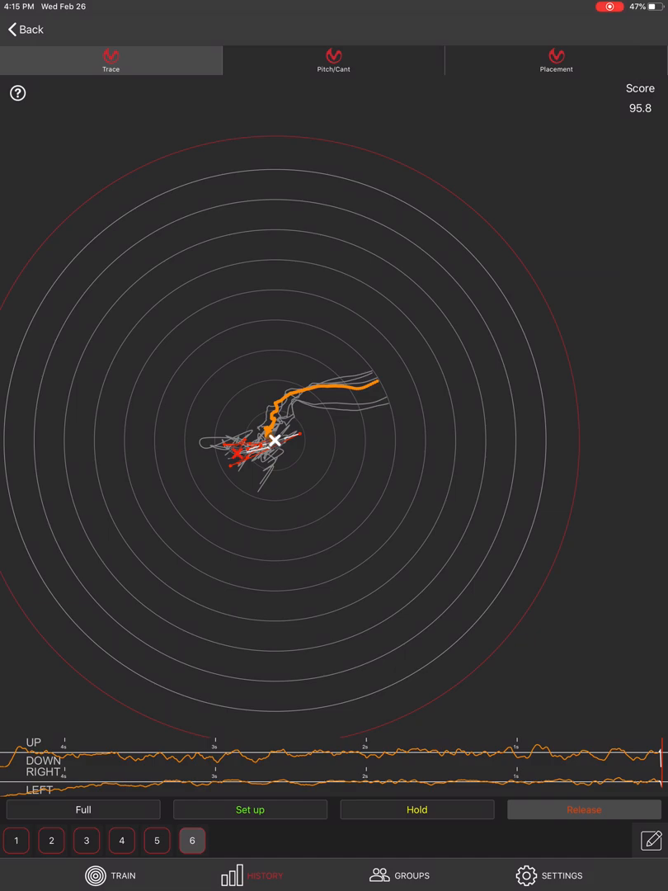
left_click(333, 59)
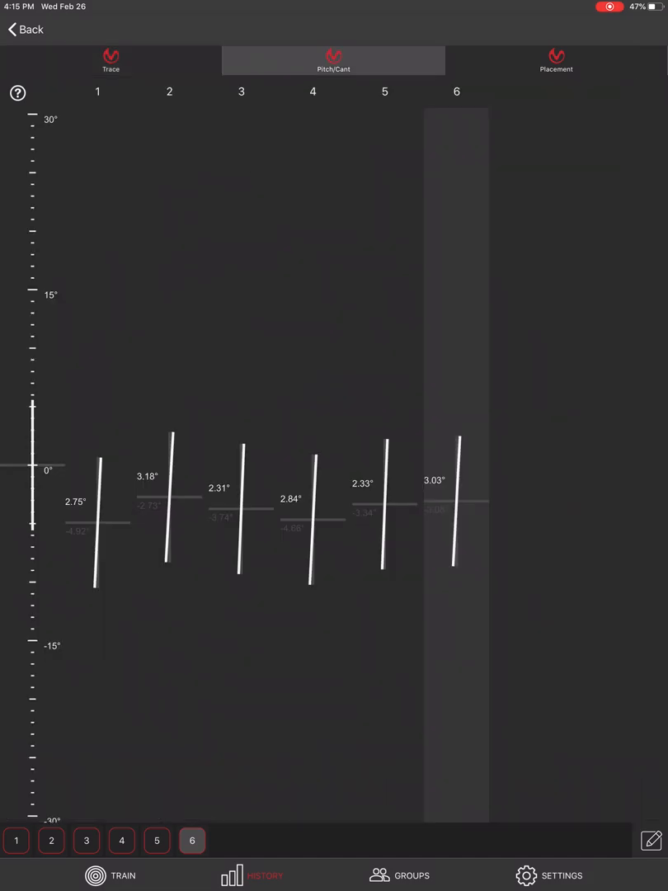